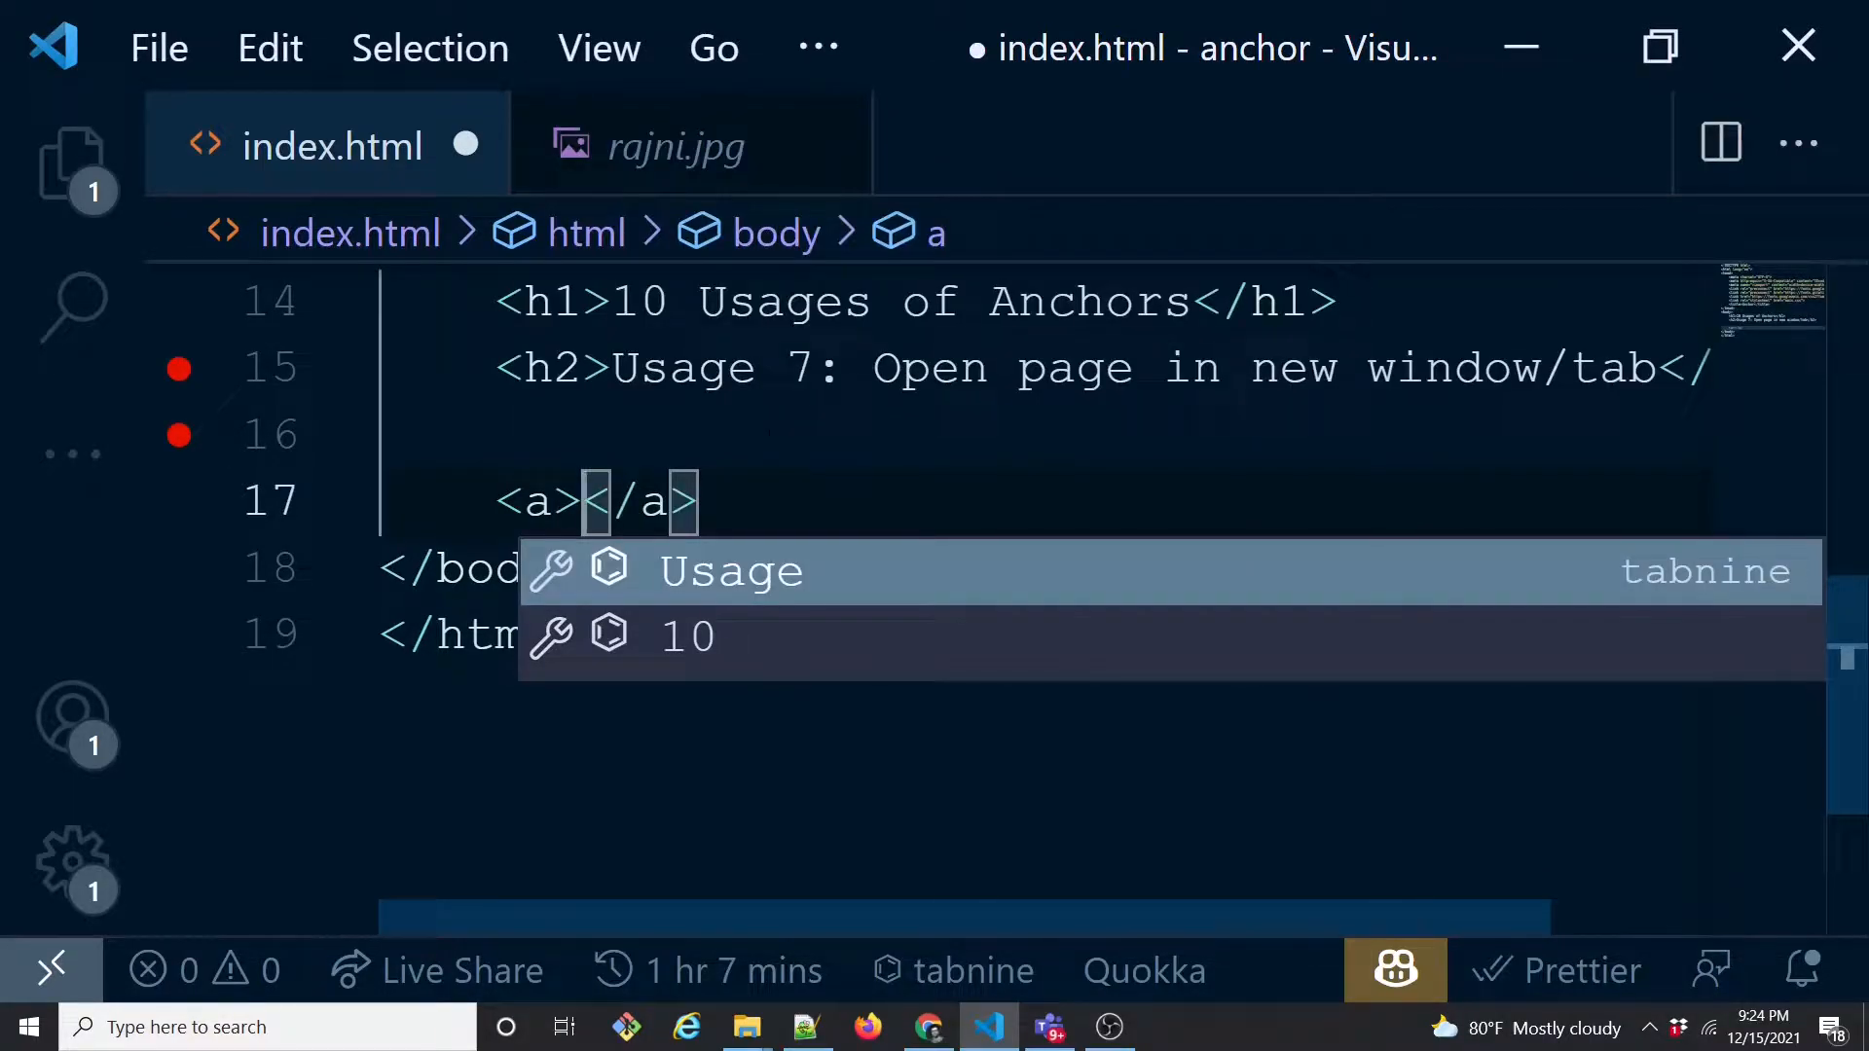
{"action": "type", "text": "OPen"}
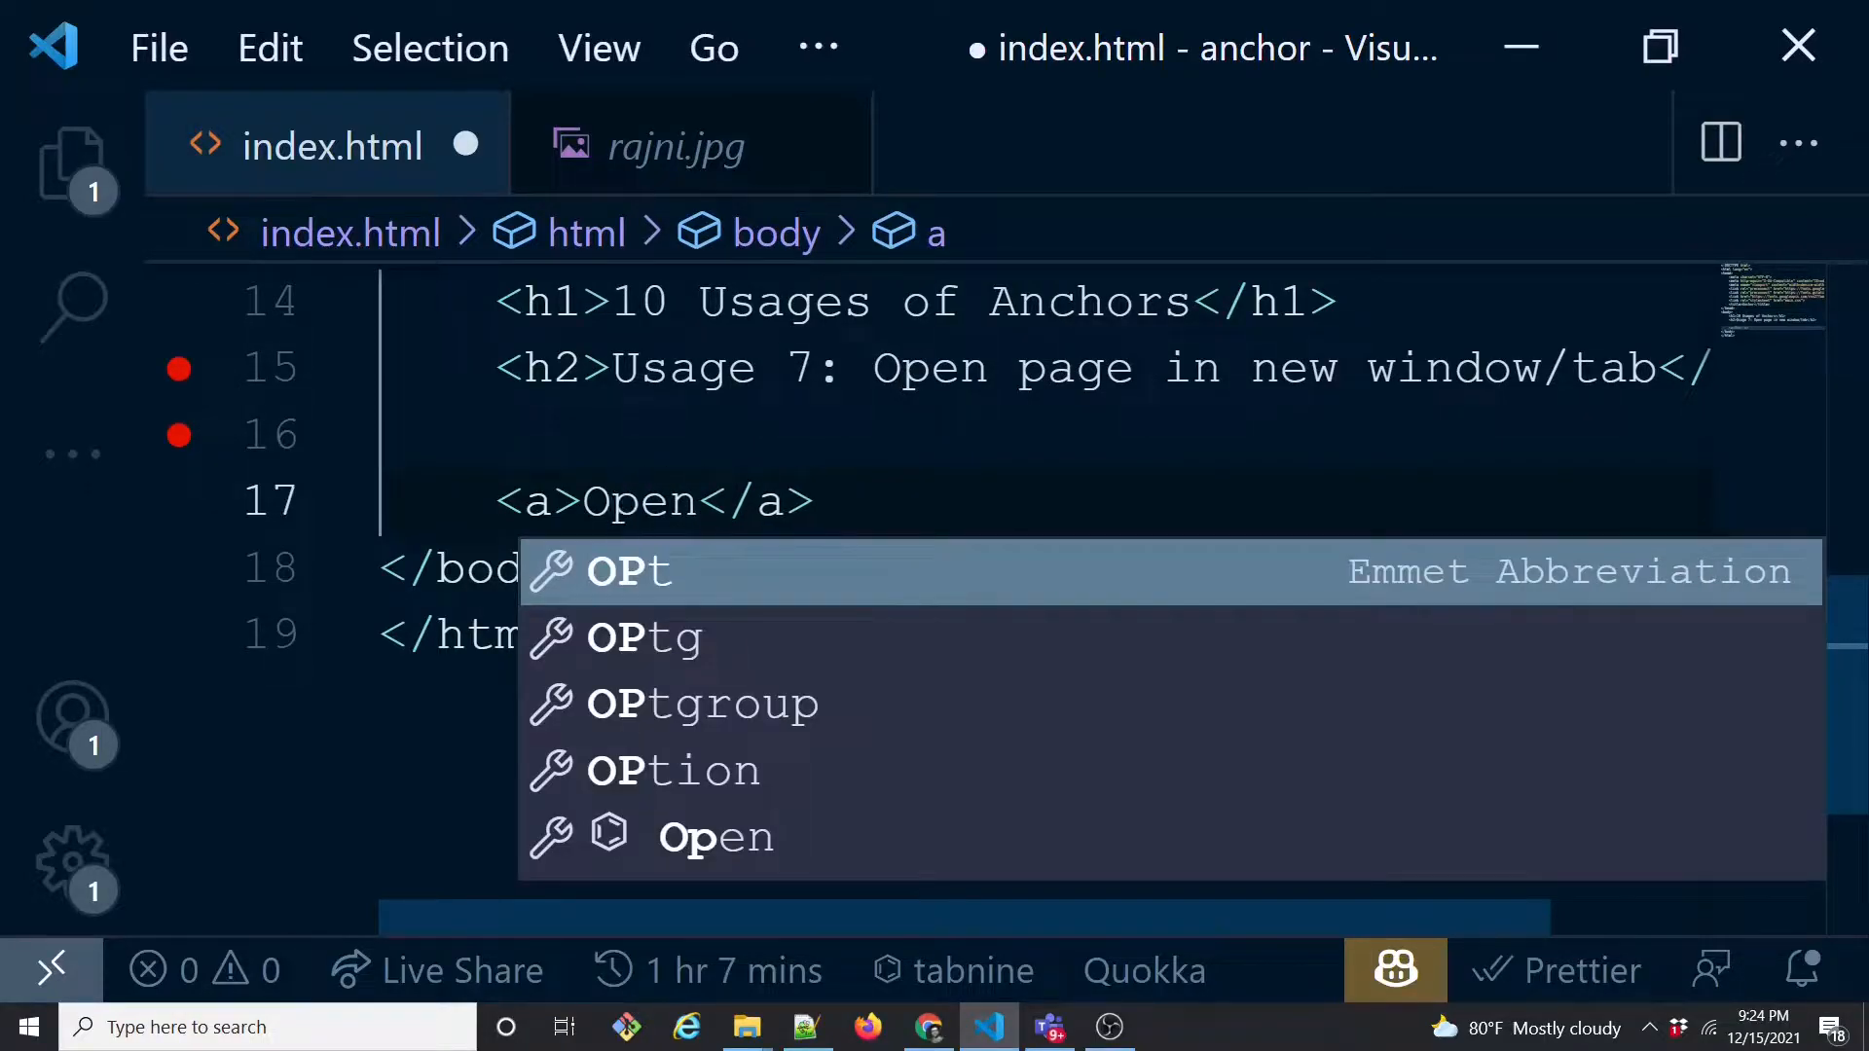
{"action": "type", "text": "href=\""}
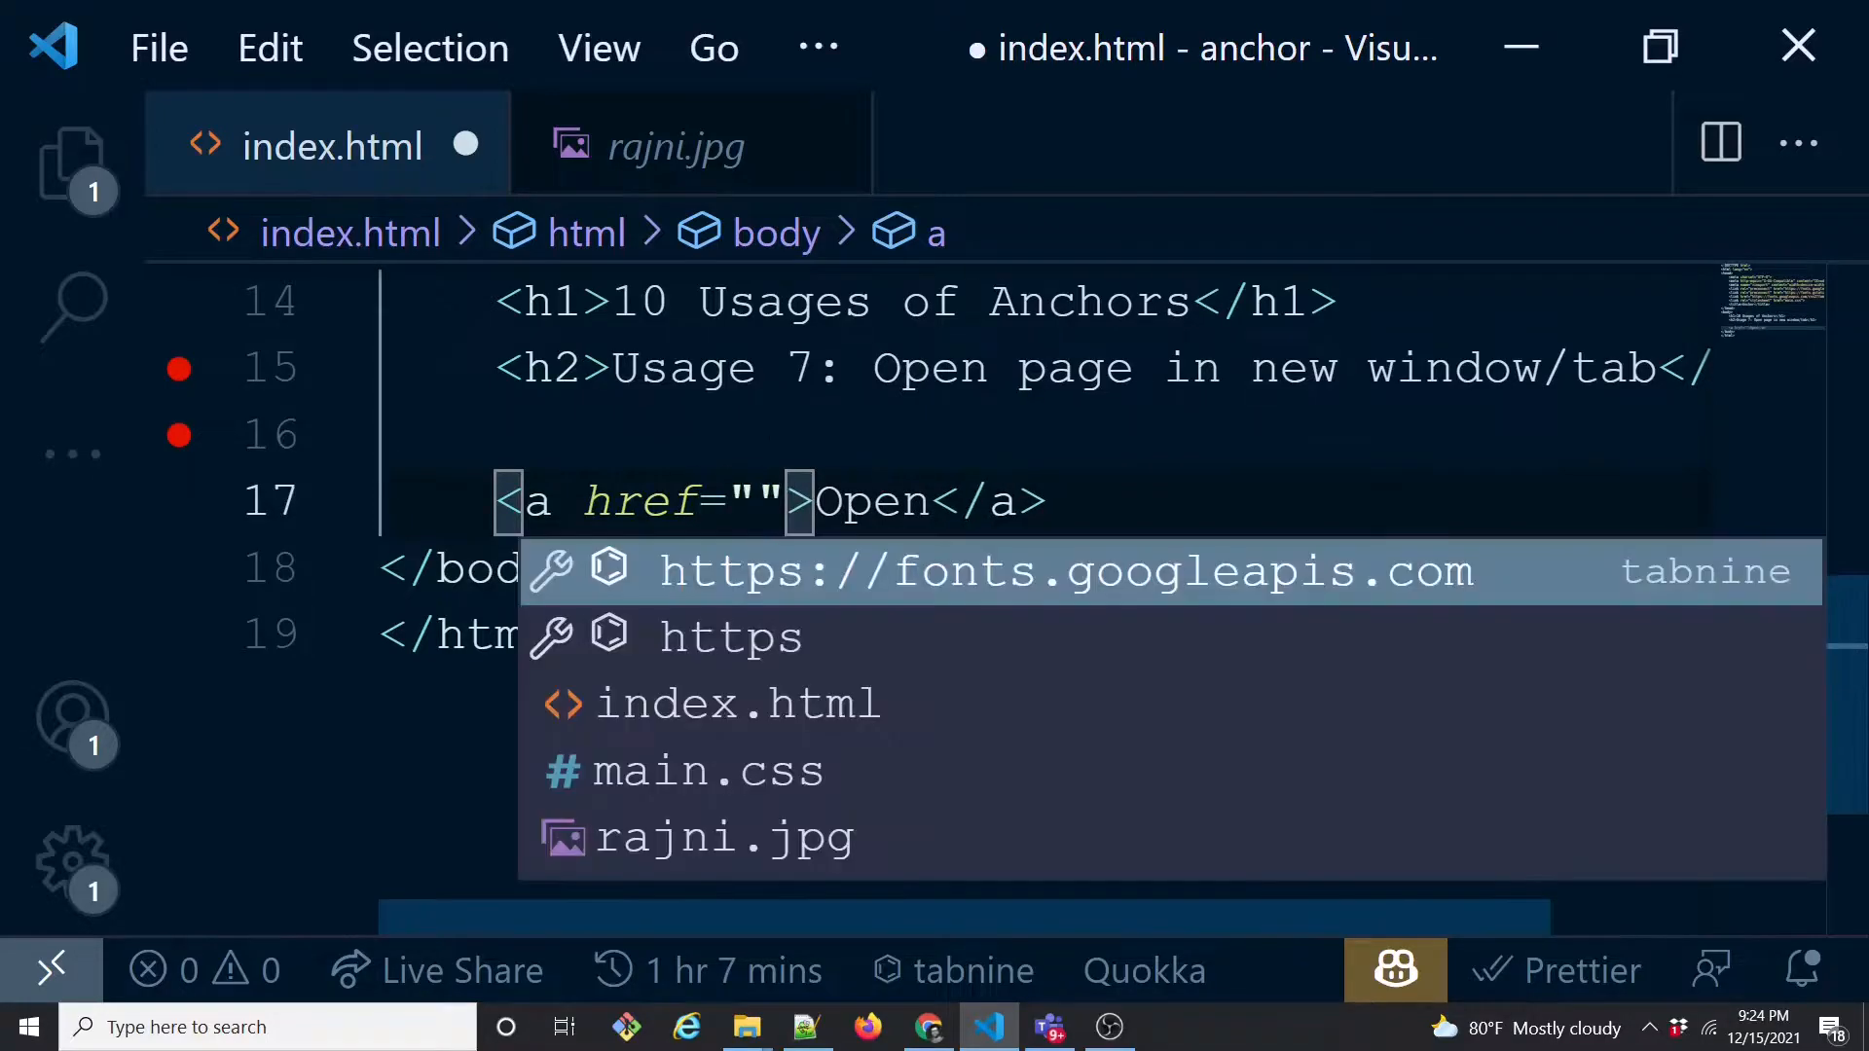
{"action": "type", "text": "h"}
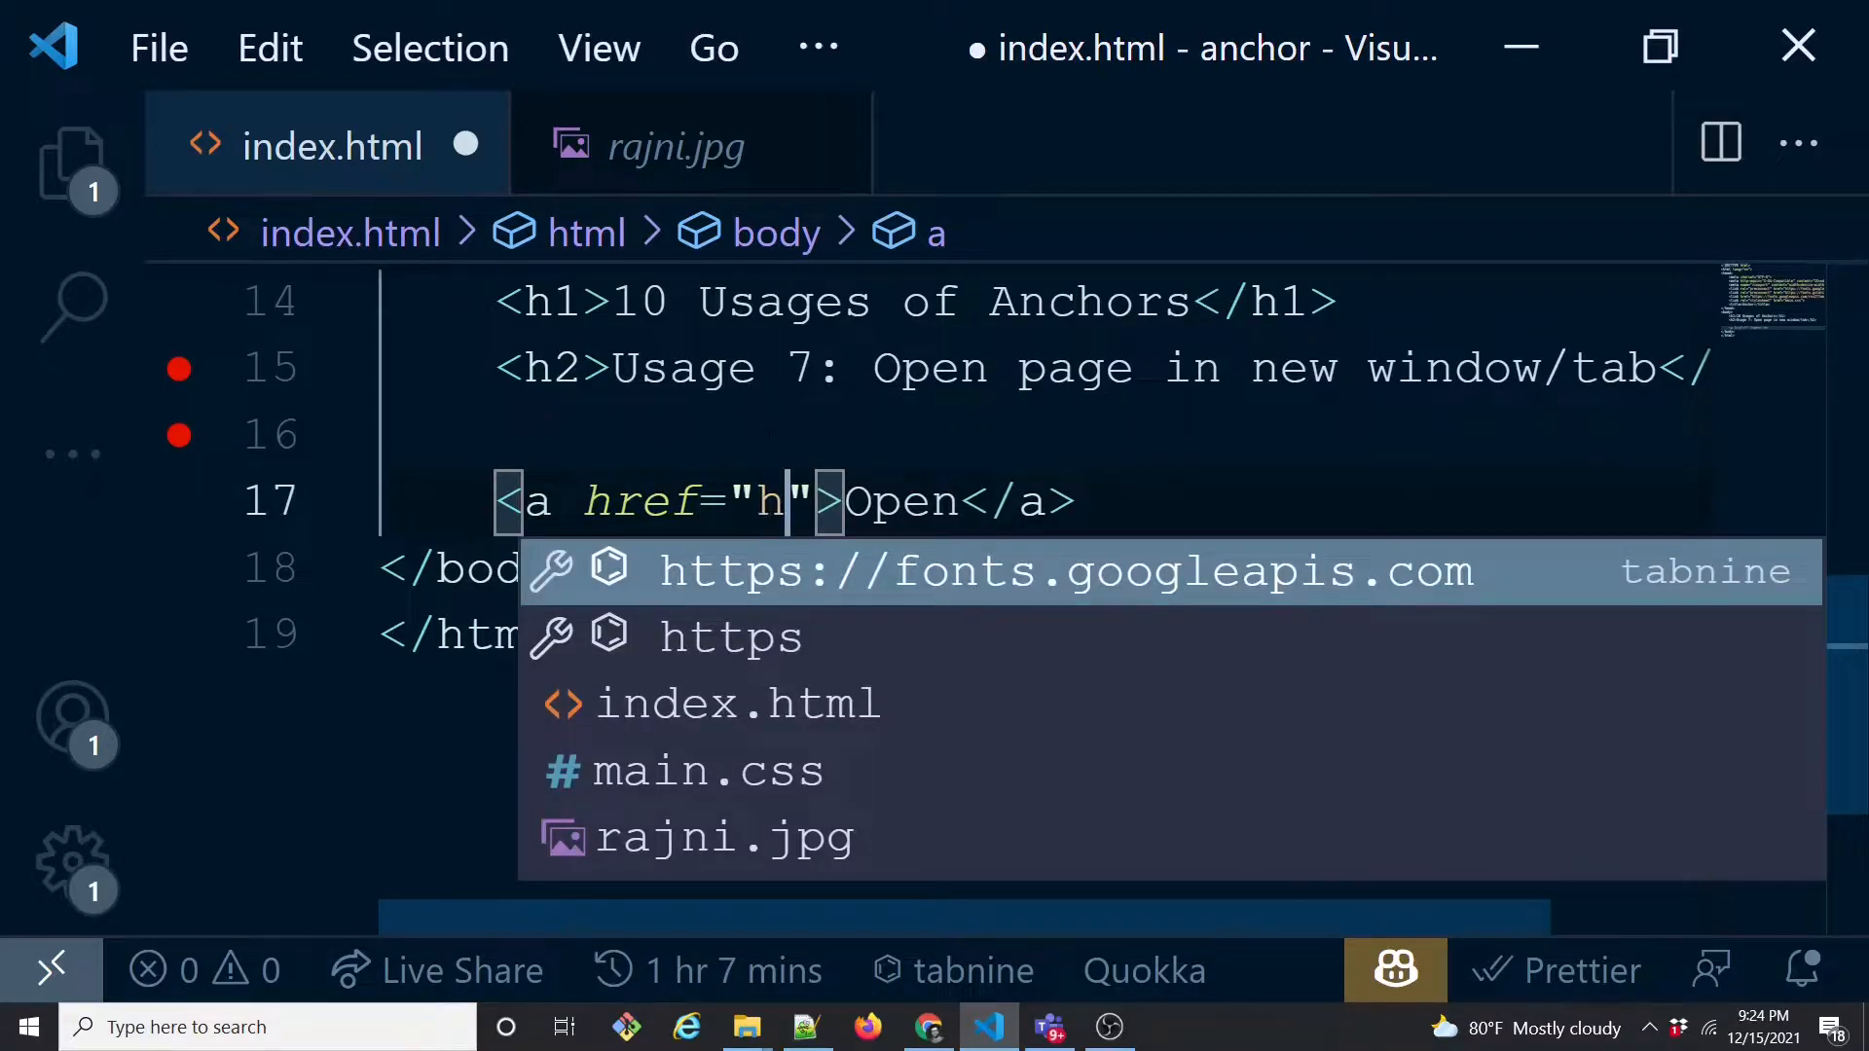
{"action": "type", "text": "ttps://"}
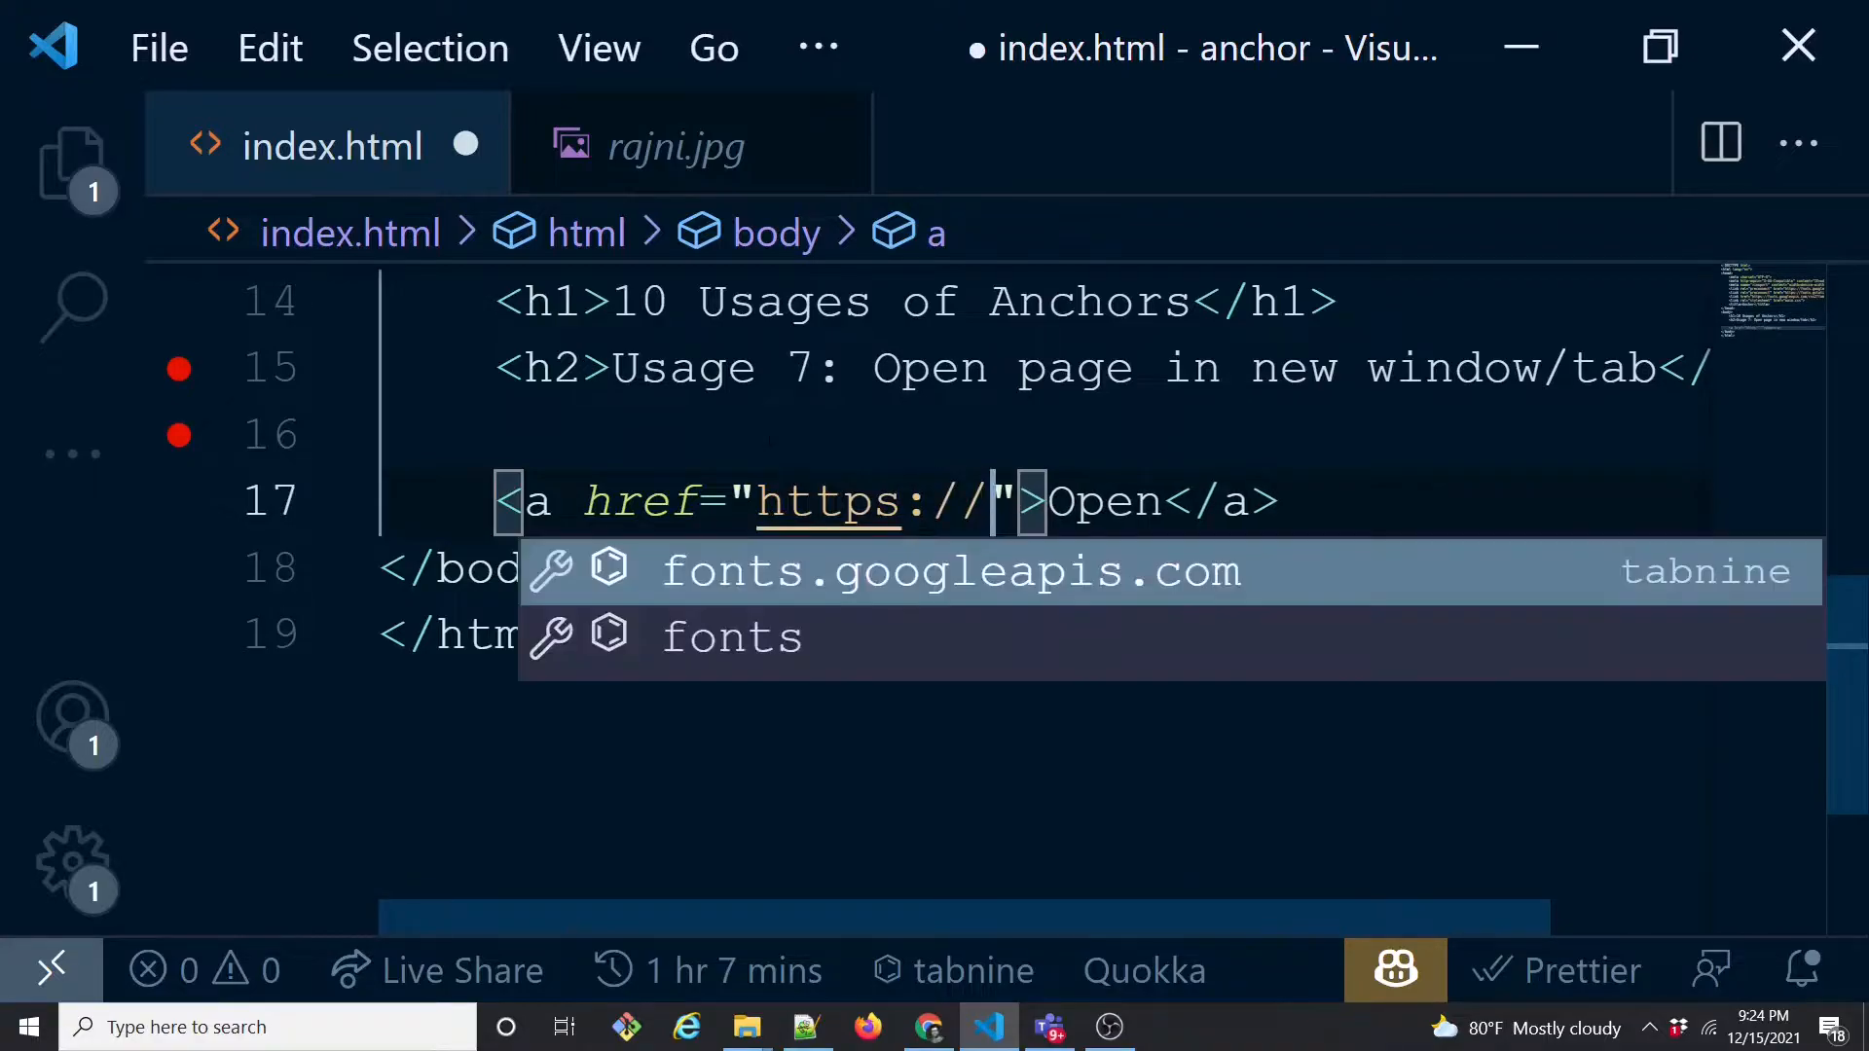
{"action": "type", "text": "tapasadhikar"}
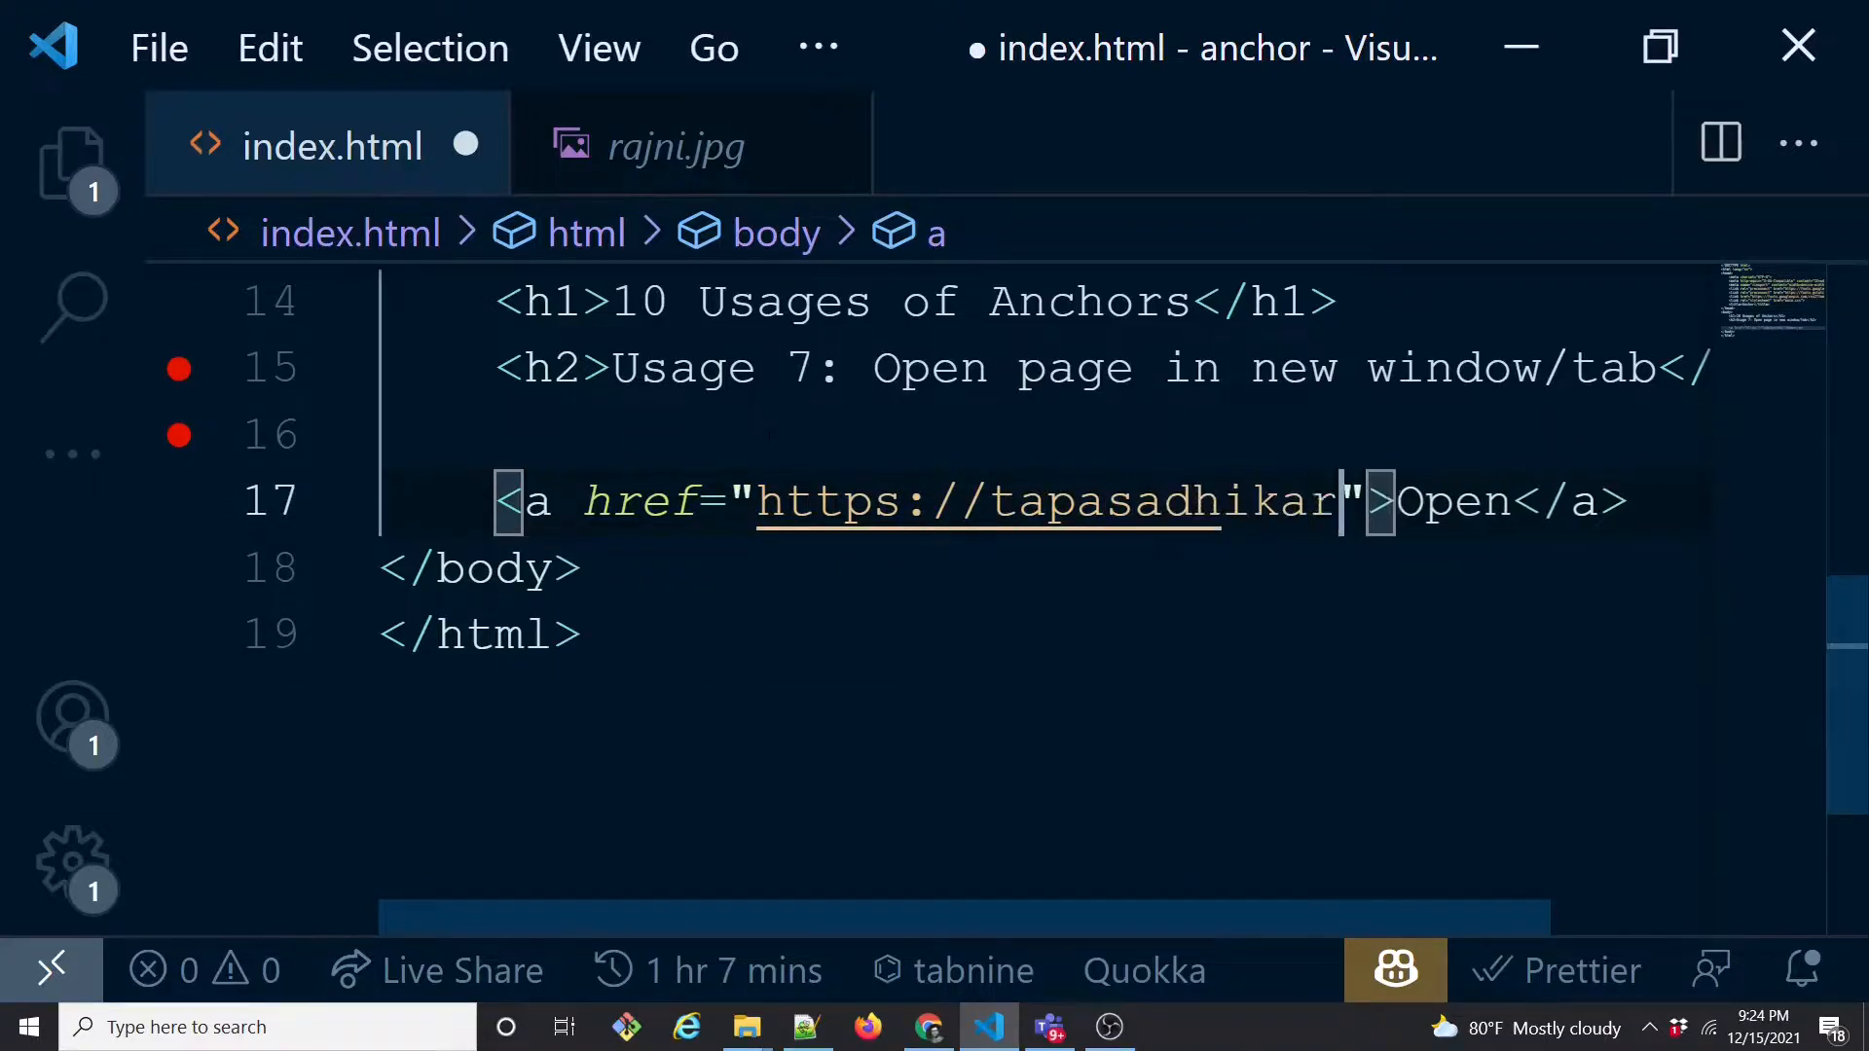
{"action": "type", "text": ".com"}
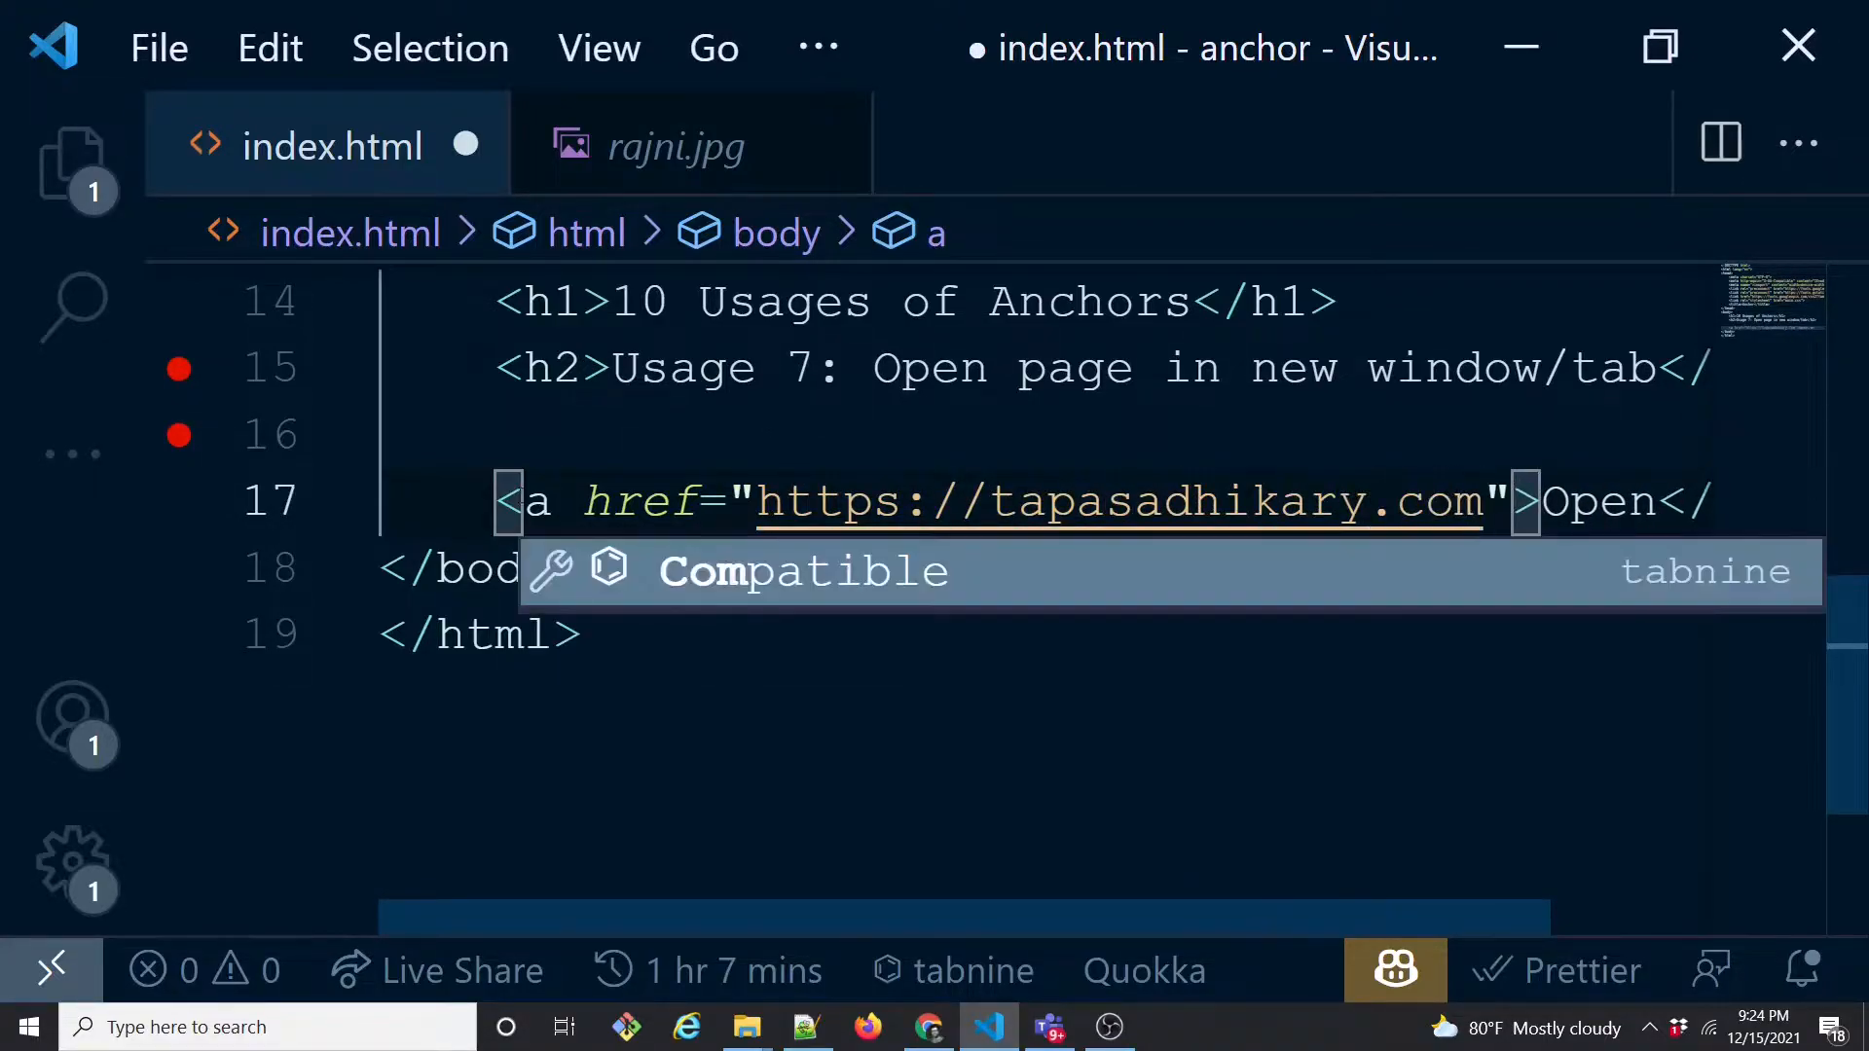
- Break the anchor so href, the closing bracket, Open and </a> sit on separate lines
{"action": "key", "text": "Enter"}
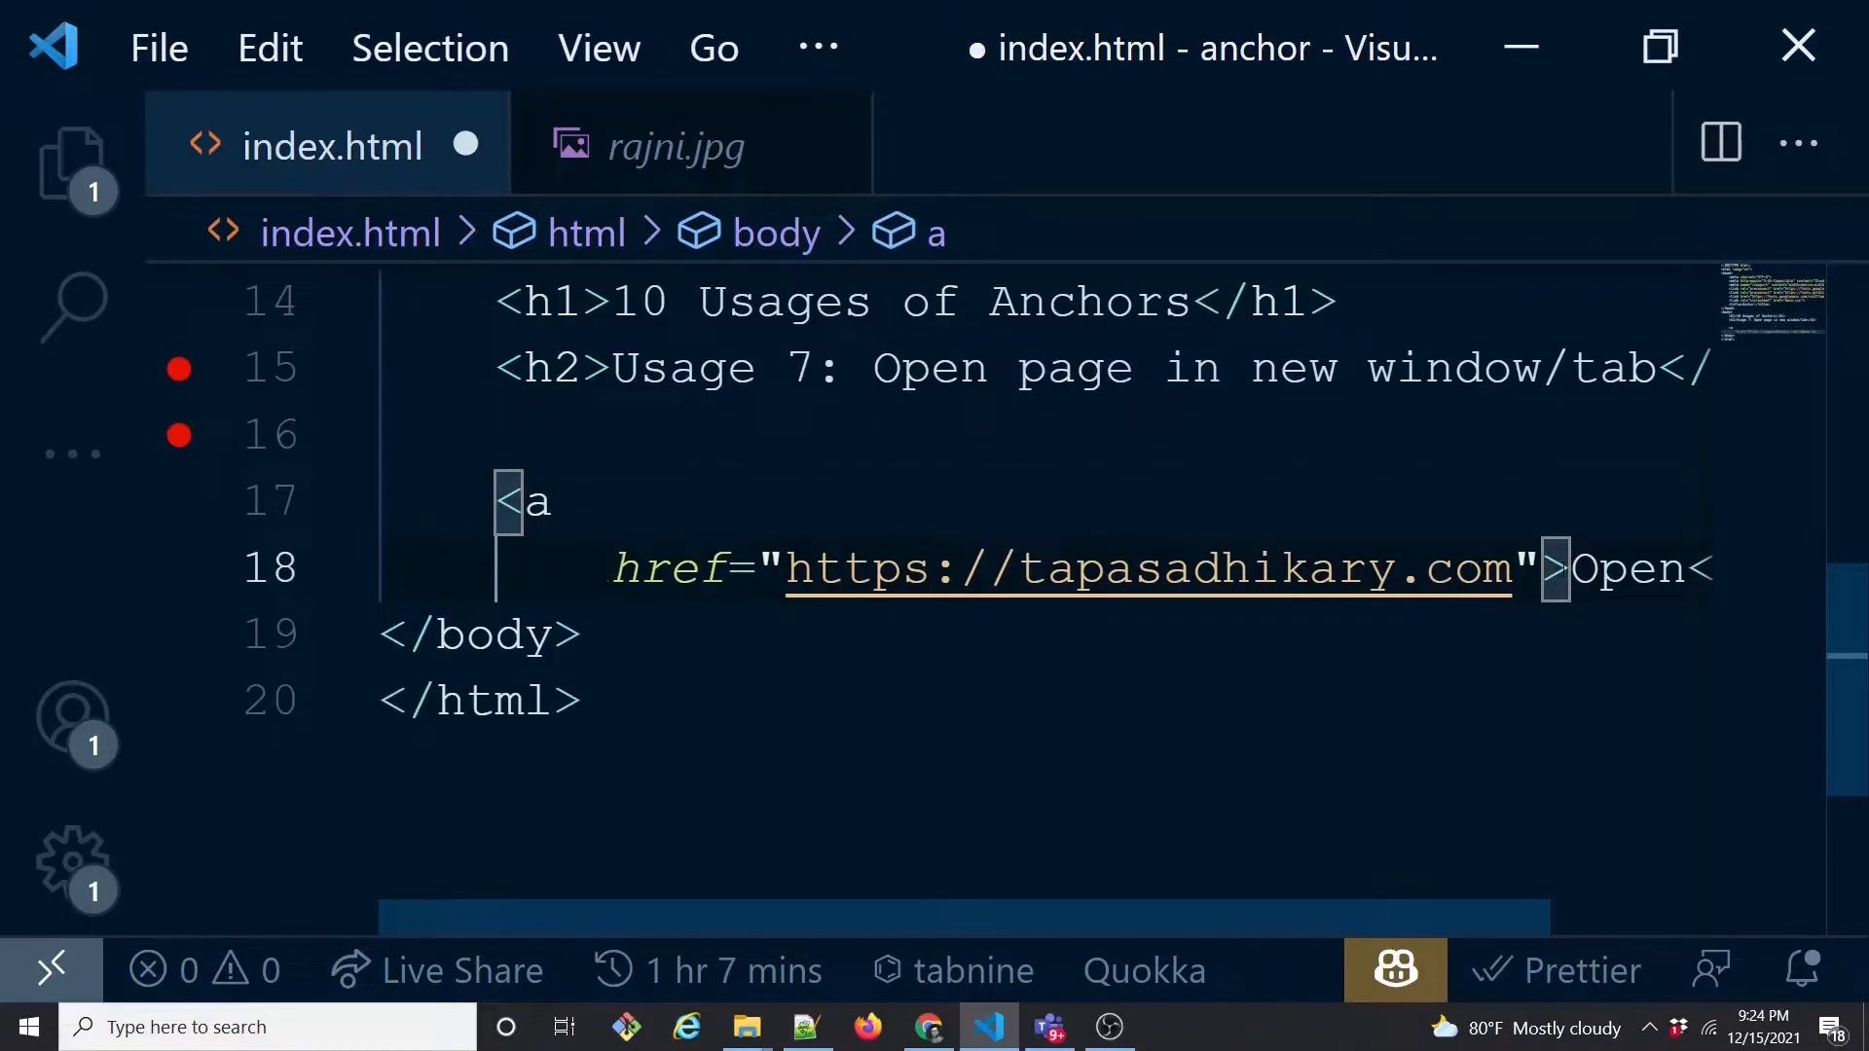
{"action": "key", "text": "Enter"}
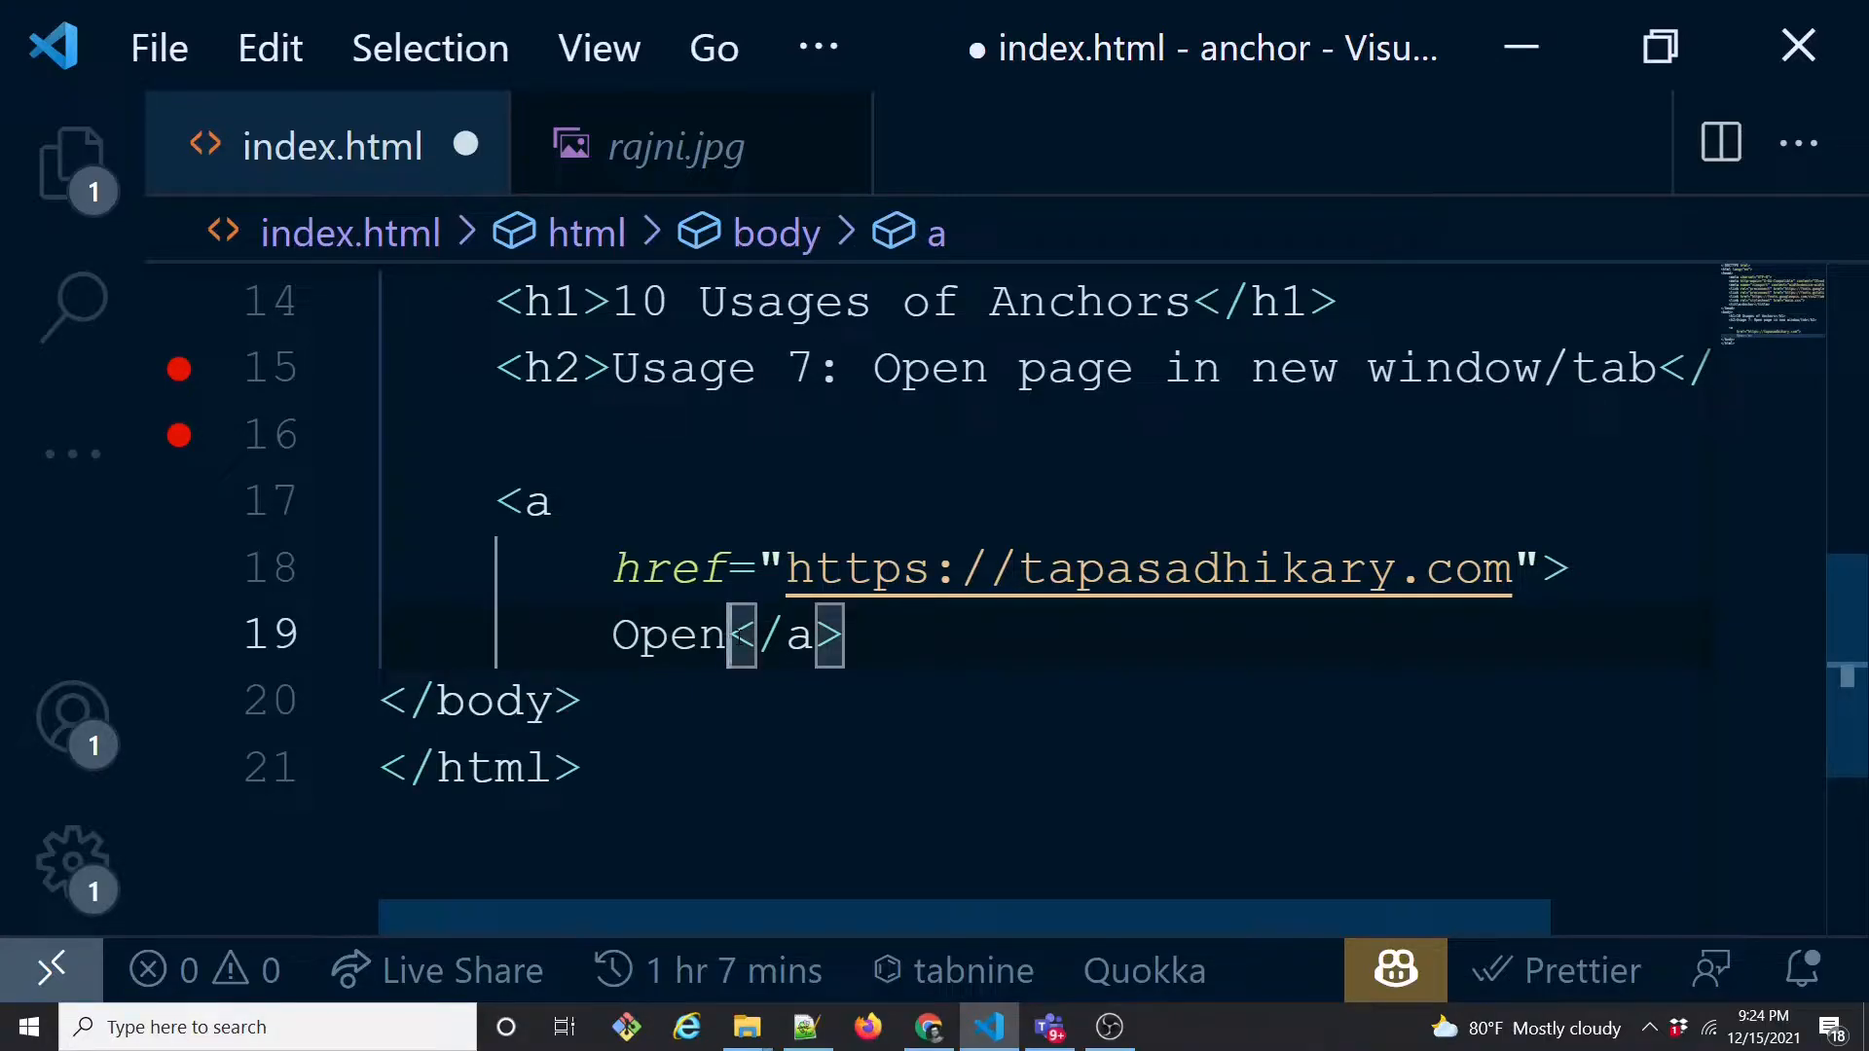
{"action": "key", "text": "Enter"}
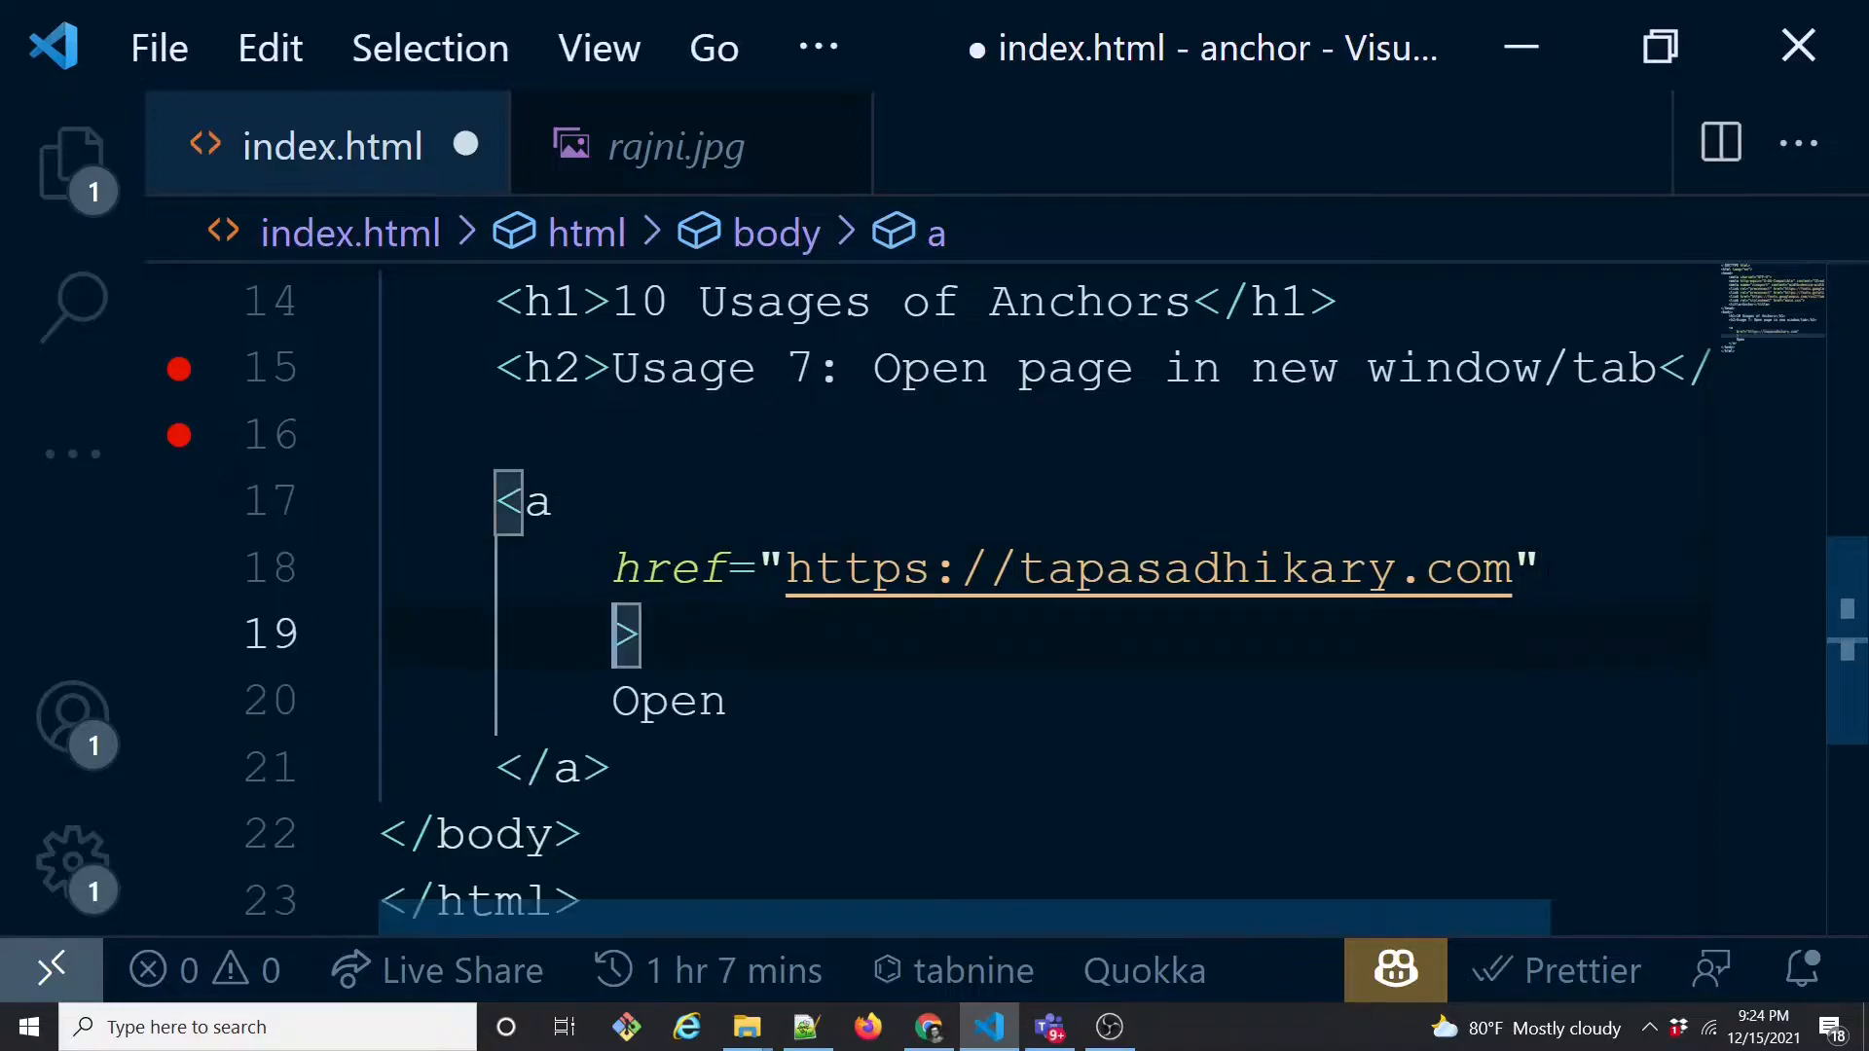
- Add target="_blank" to the anchor's opening tag and save index.html
{"action": "type", "text": "target="}
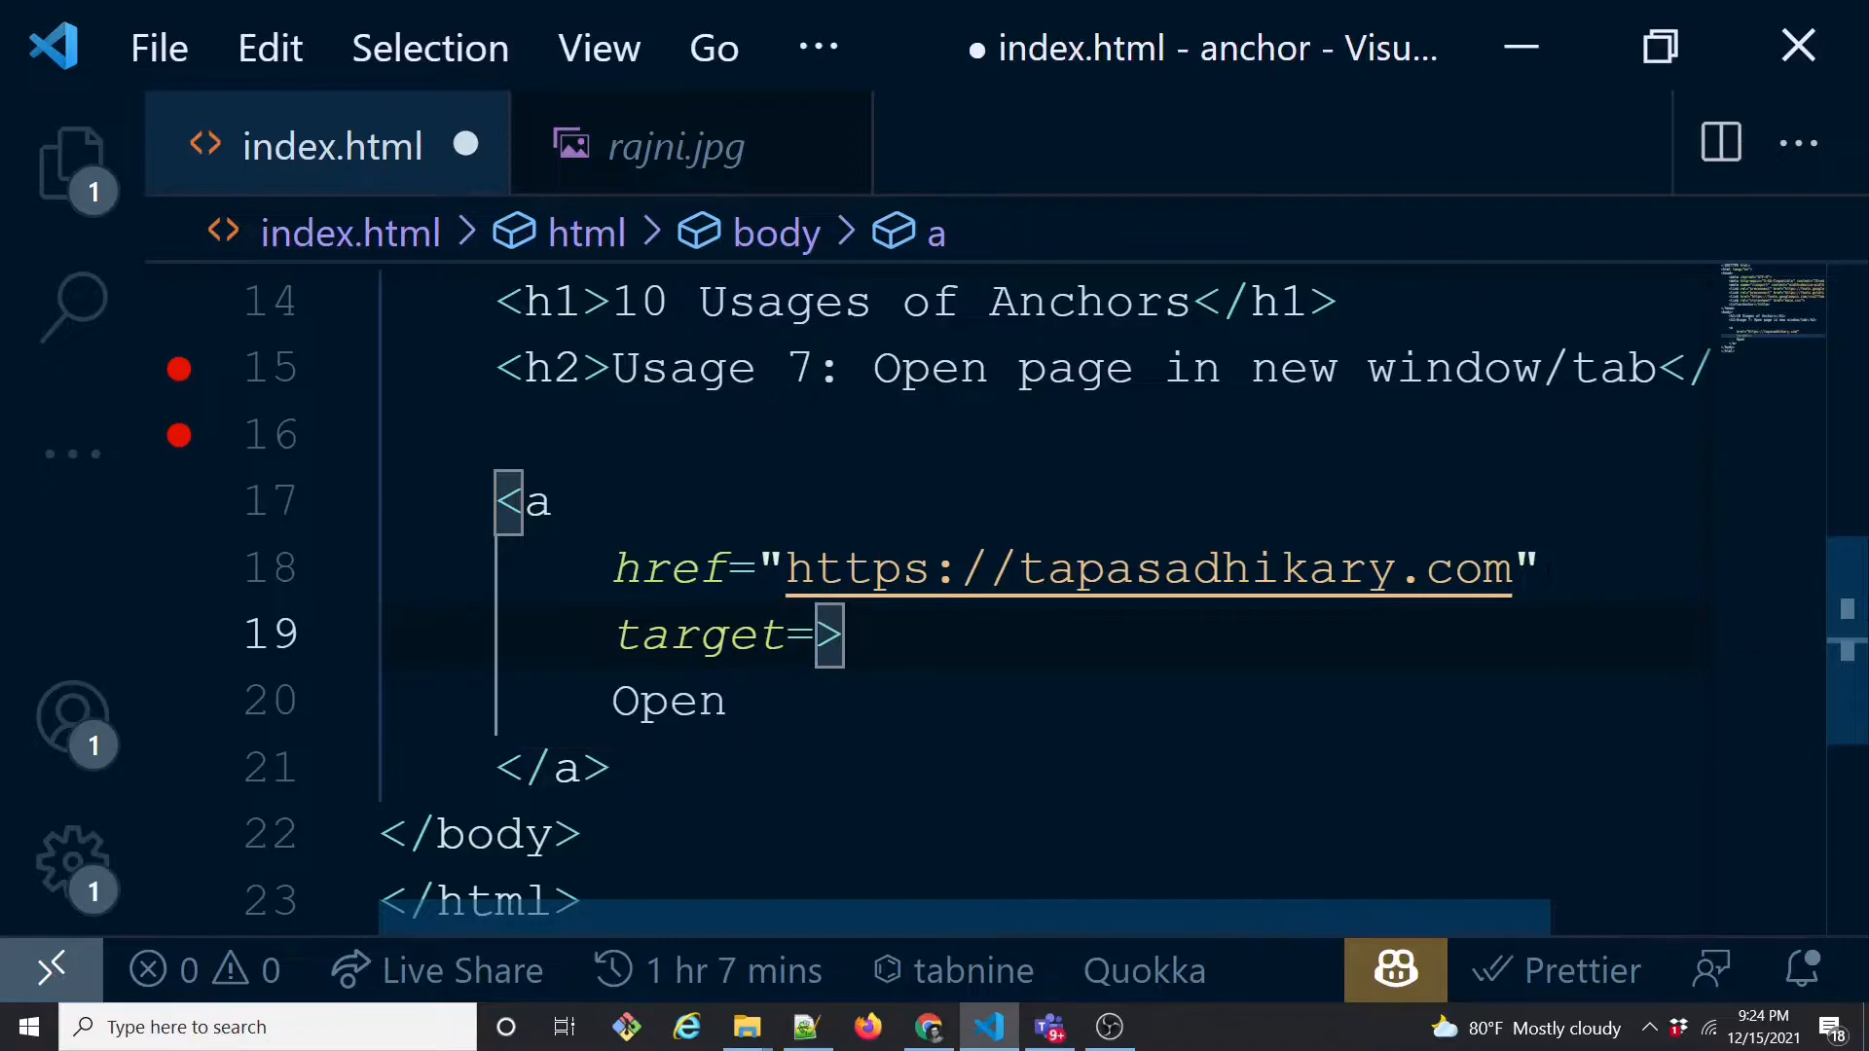
{"action": "type", "text": "\"_b"}
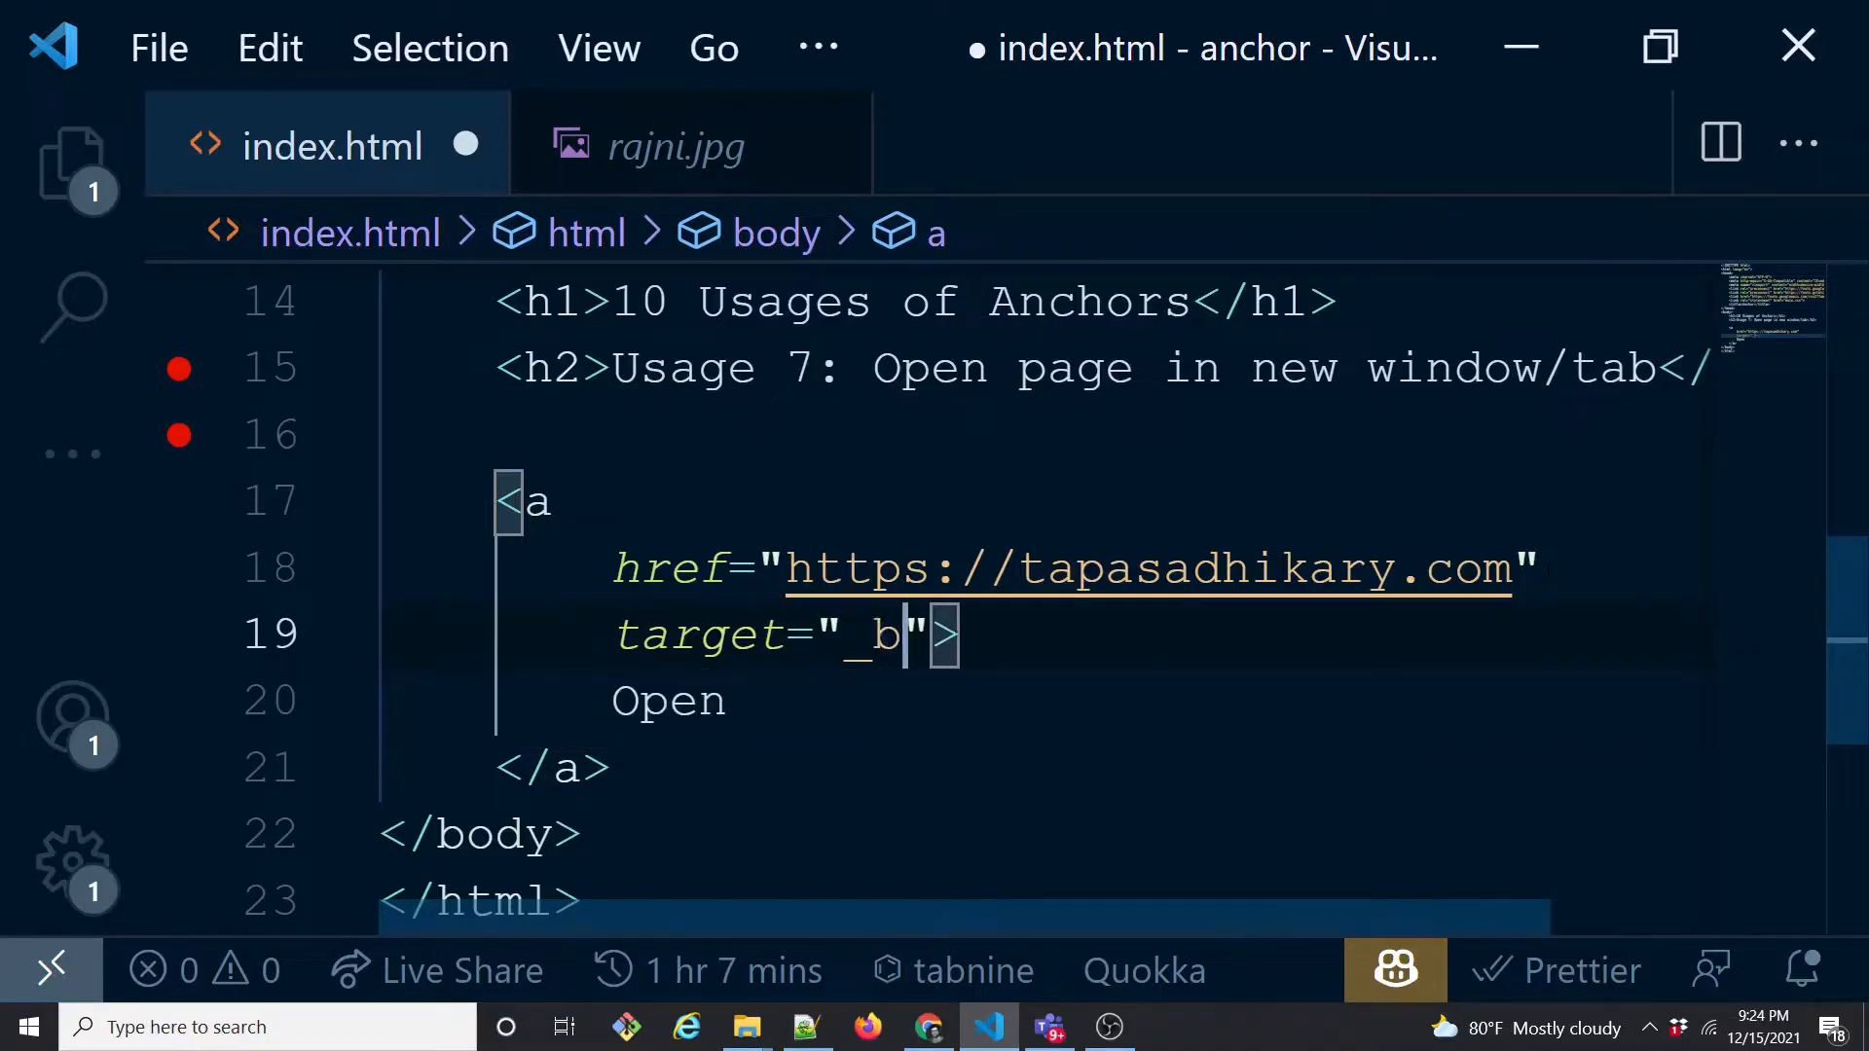
{"action": "type", "text": "lank"}
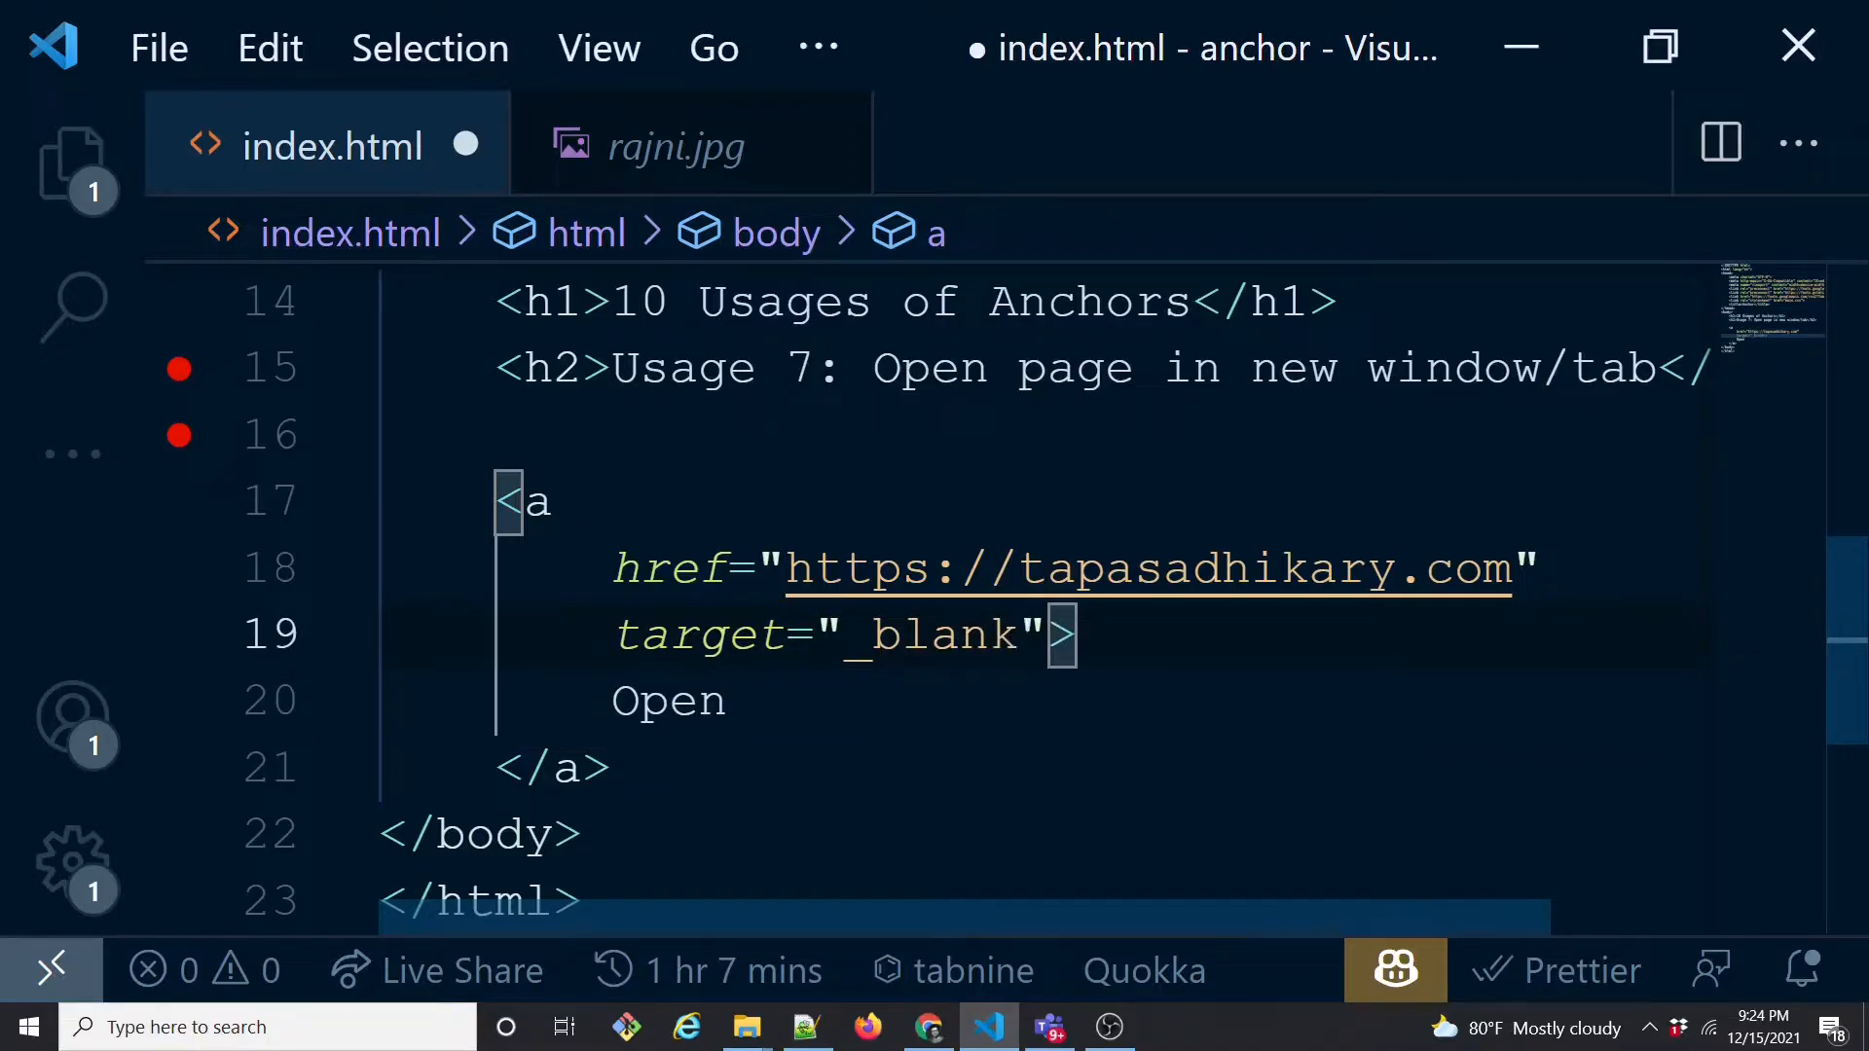
{"action": "key", "text": "Ctrl+s"}
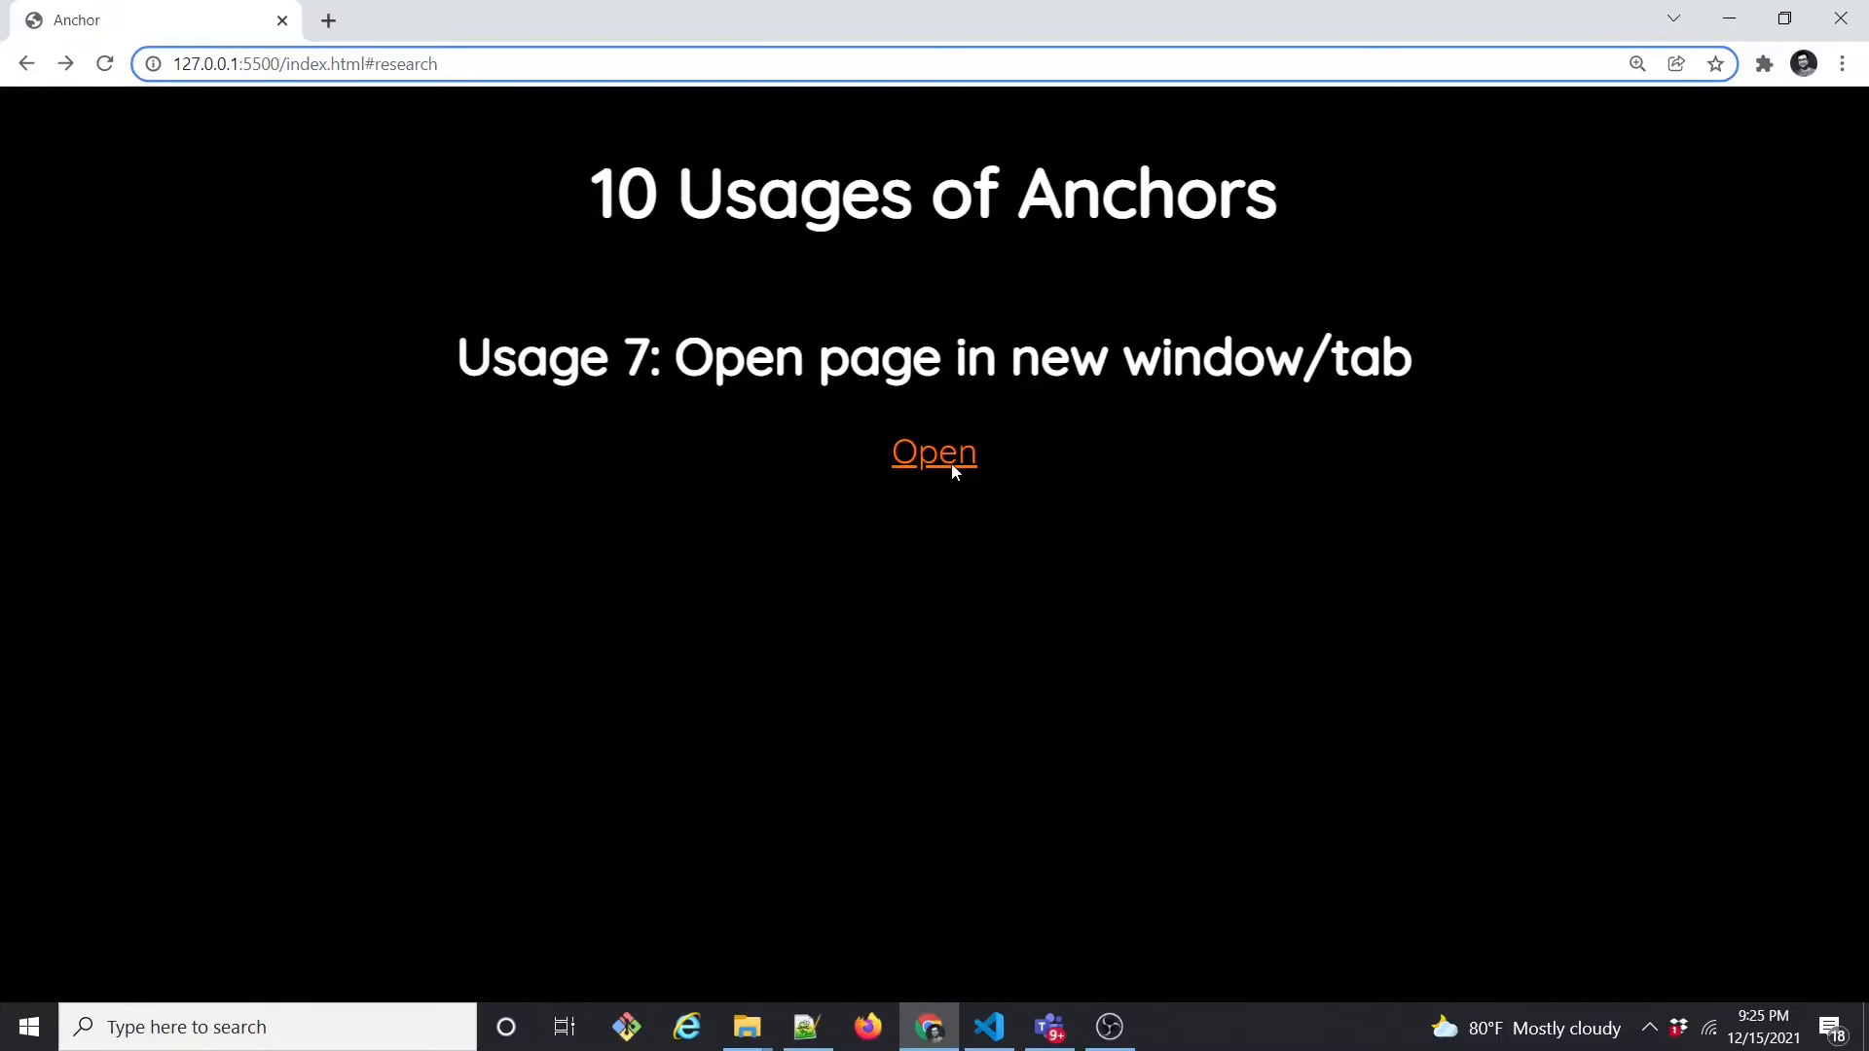
- Click the Open link to confirm tapasadhikary.com opens in a new tab, then return to the editor
{"action": "left_click", "coordinate": [933, 453]}
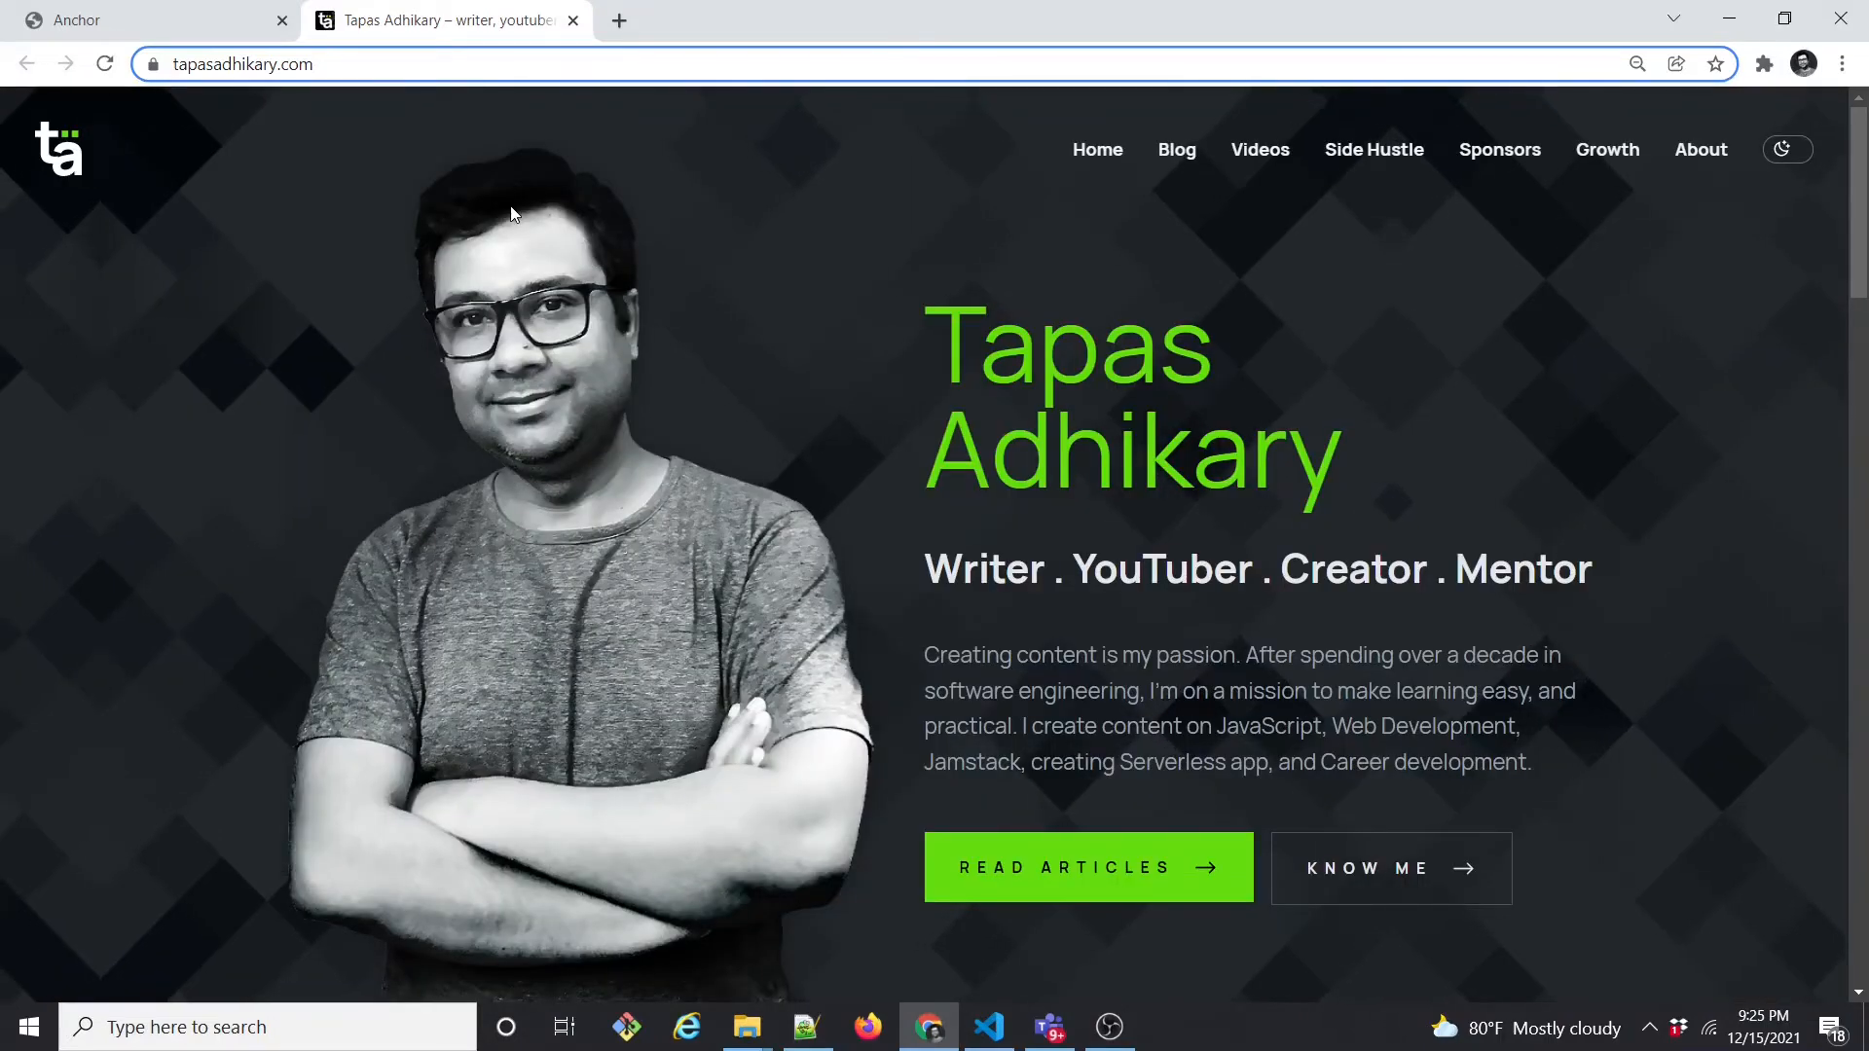
{"action": "left_click", "coordinate": [988, 1026]}
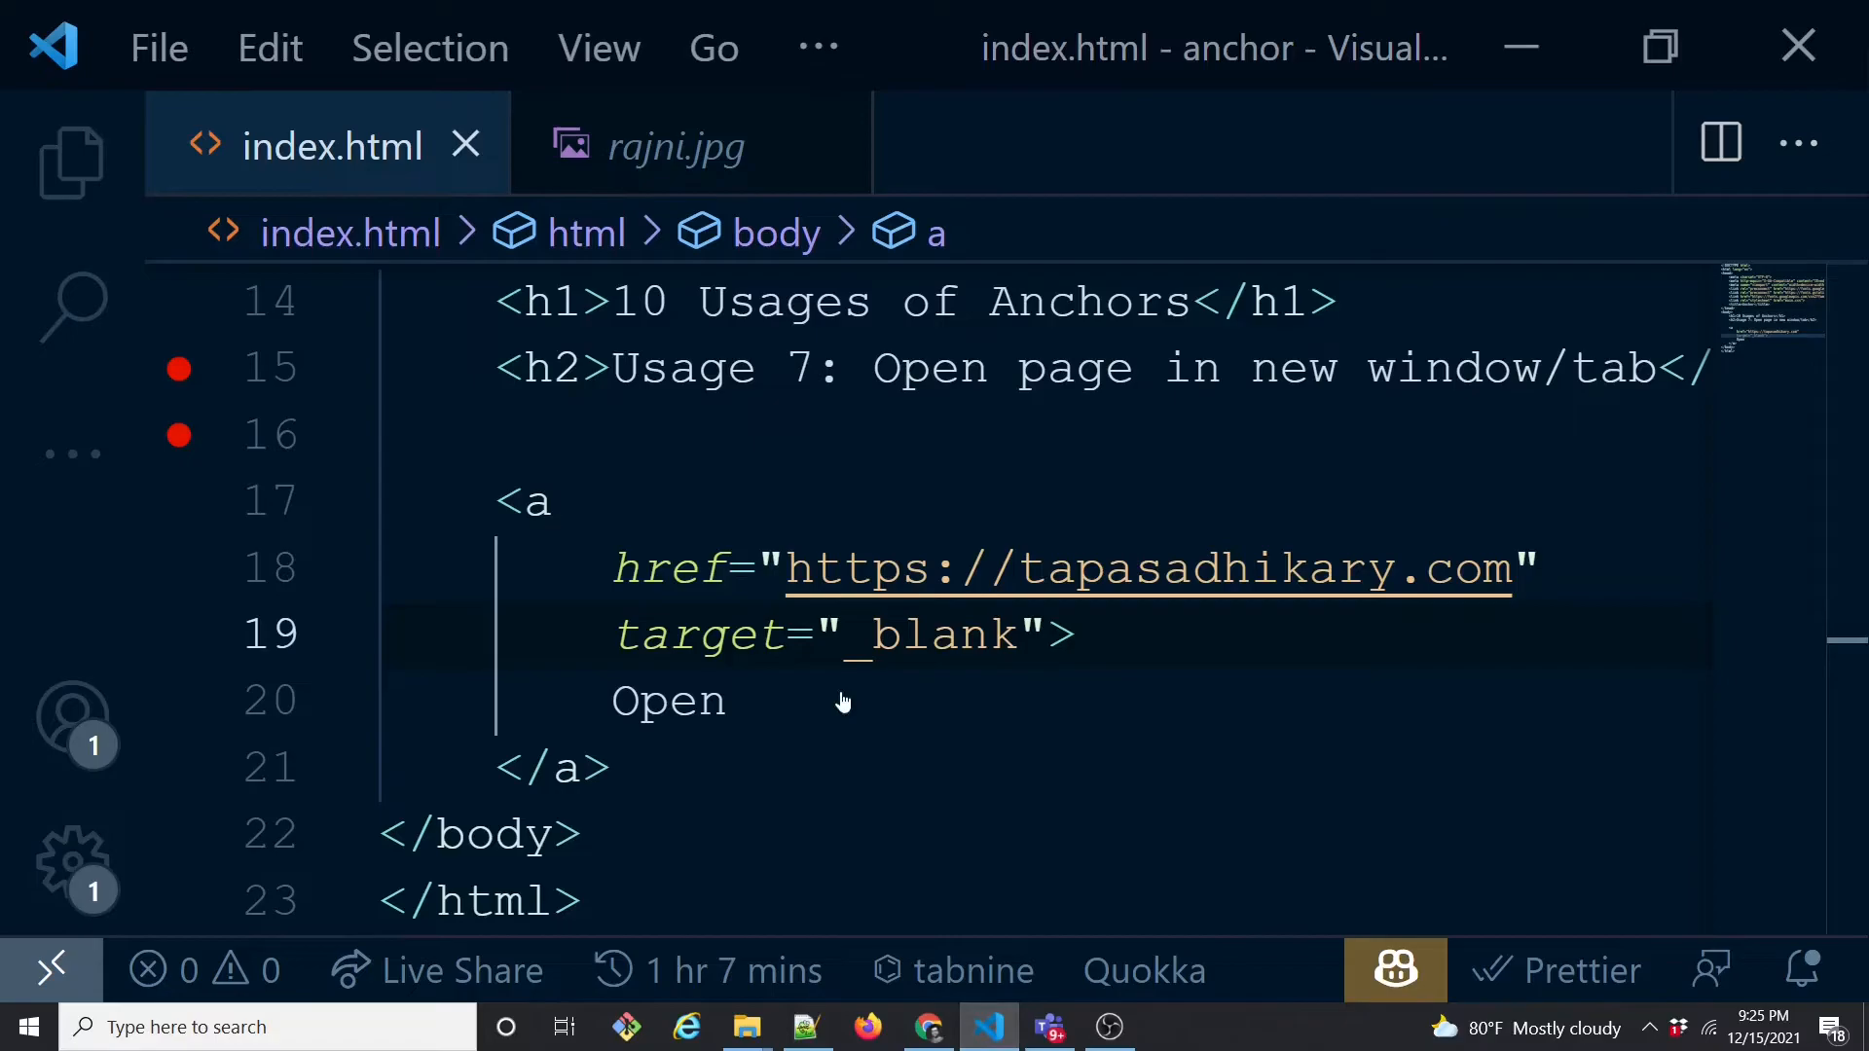